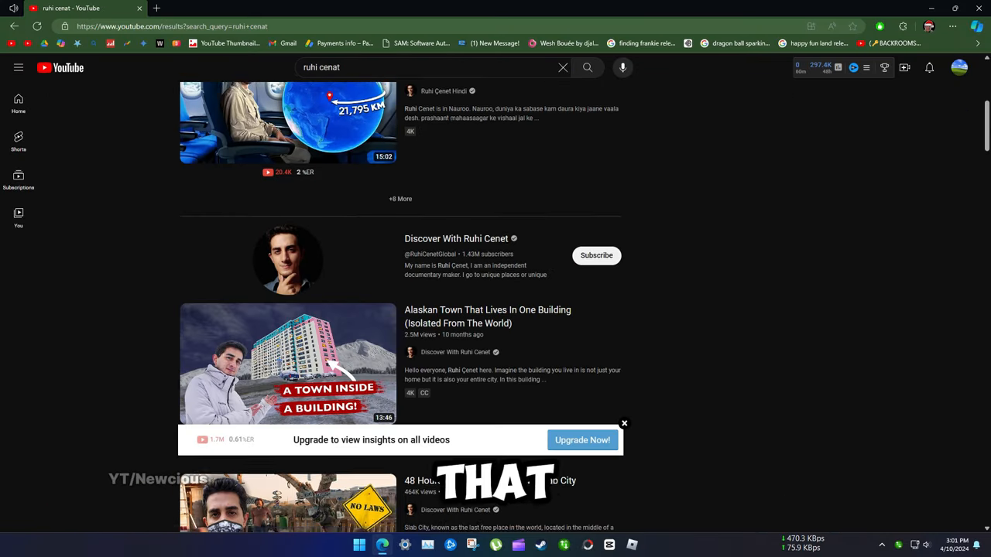
Search 'ruhi cenat official' and reach the channel now renamed Ripple
left_click(802, 96)
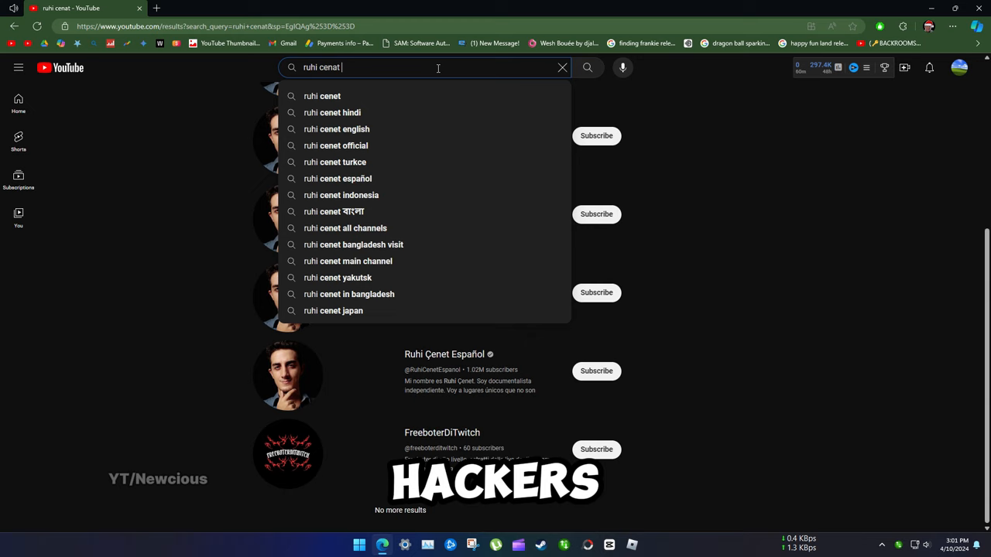
left_click(336, 146)
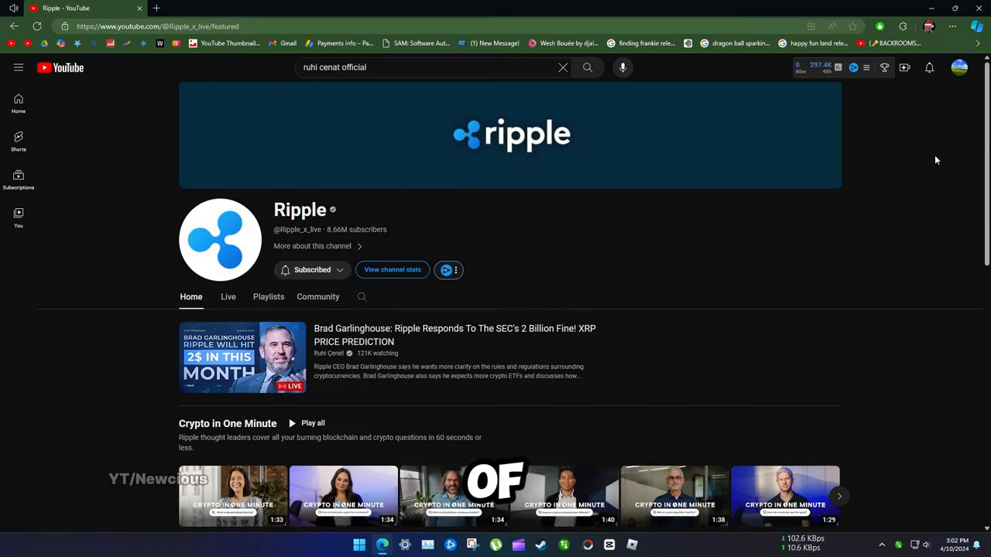
Review the Ripple channel's Community section and About details
scroll("down", 3)
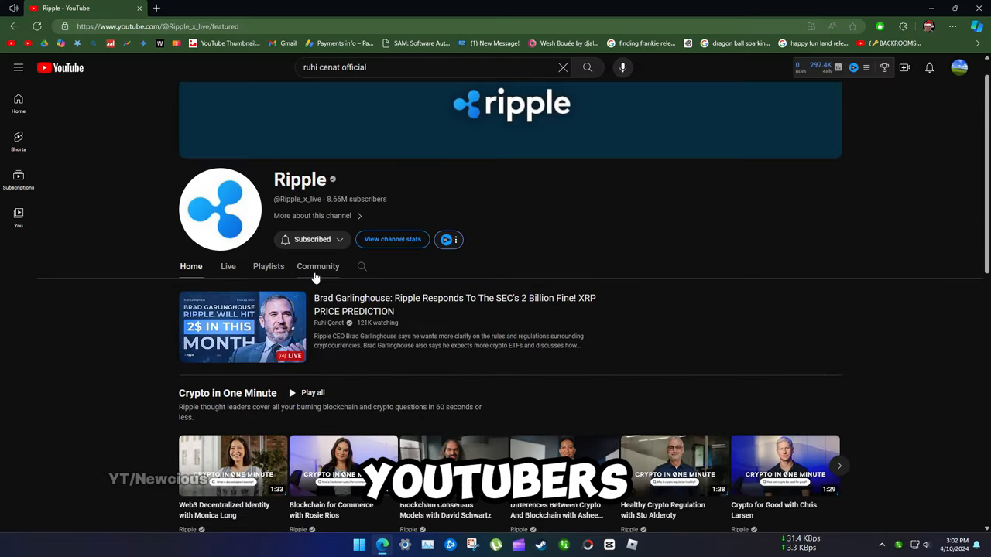
left_click(312, 215)
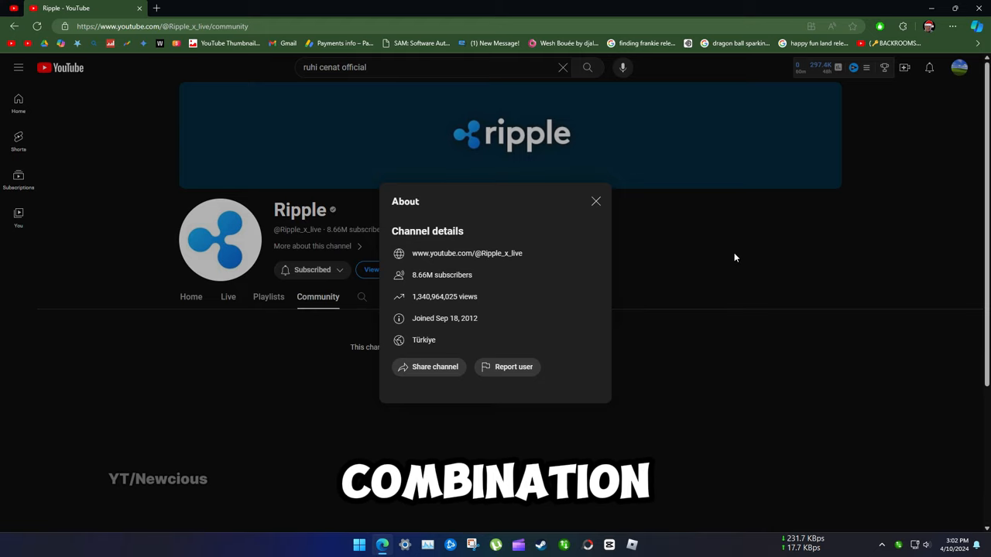
left_click(594, 201)
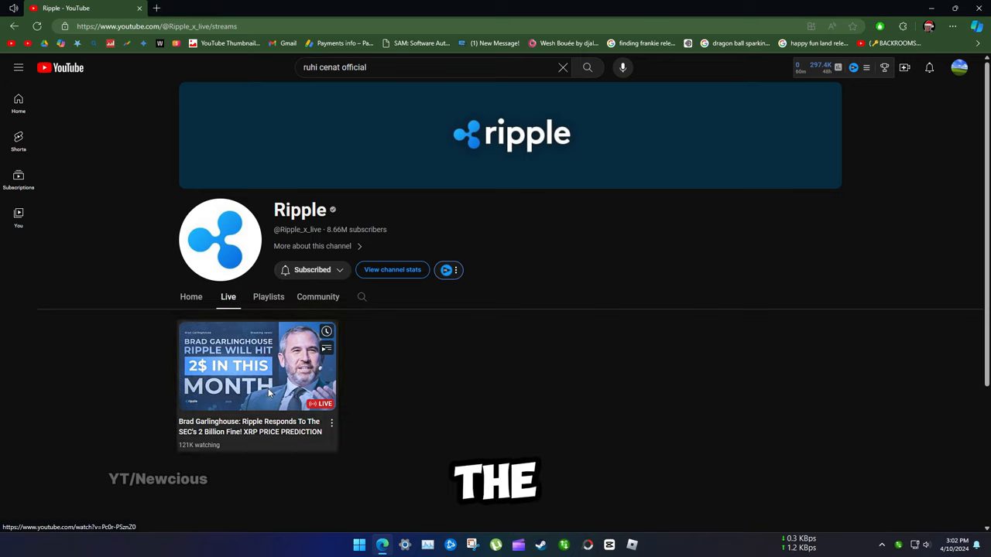
Play the live XRP giveaway stream full screen
left_click(257, 366)
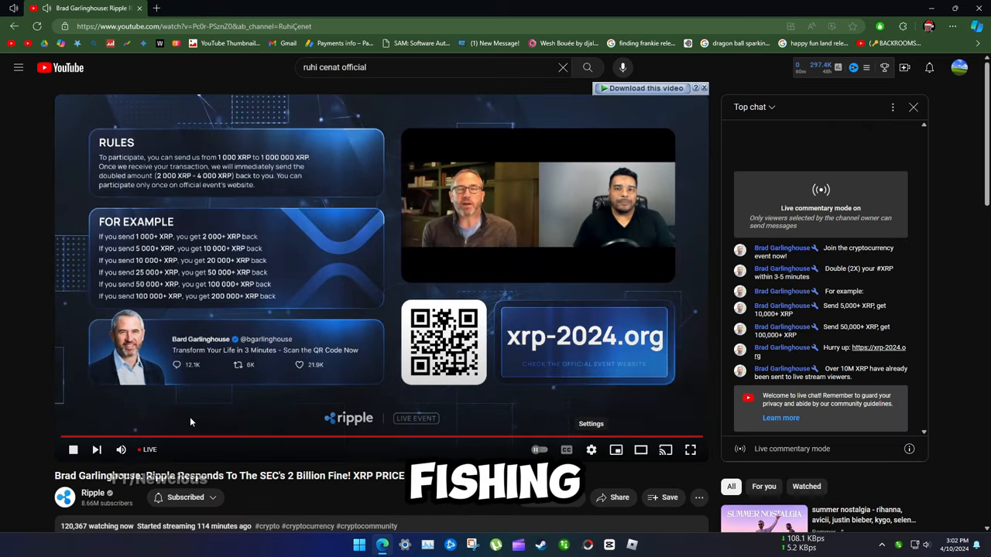
left_click(691, 449)
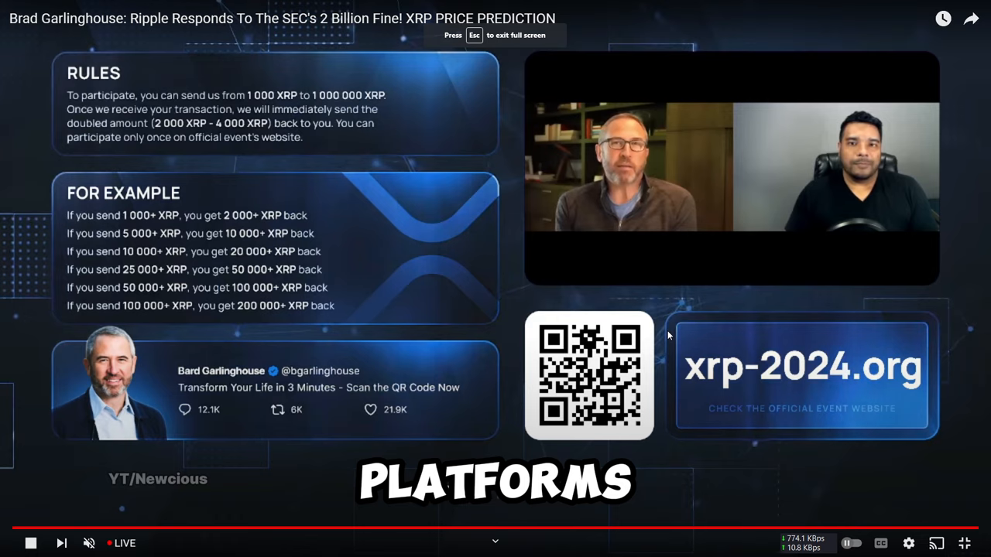